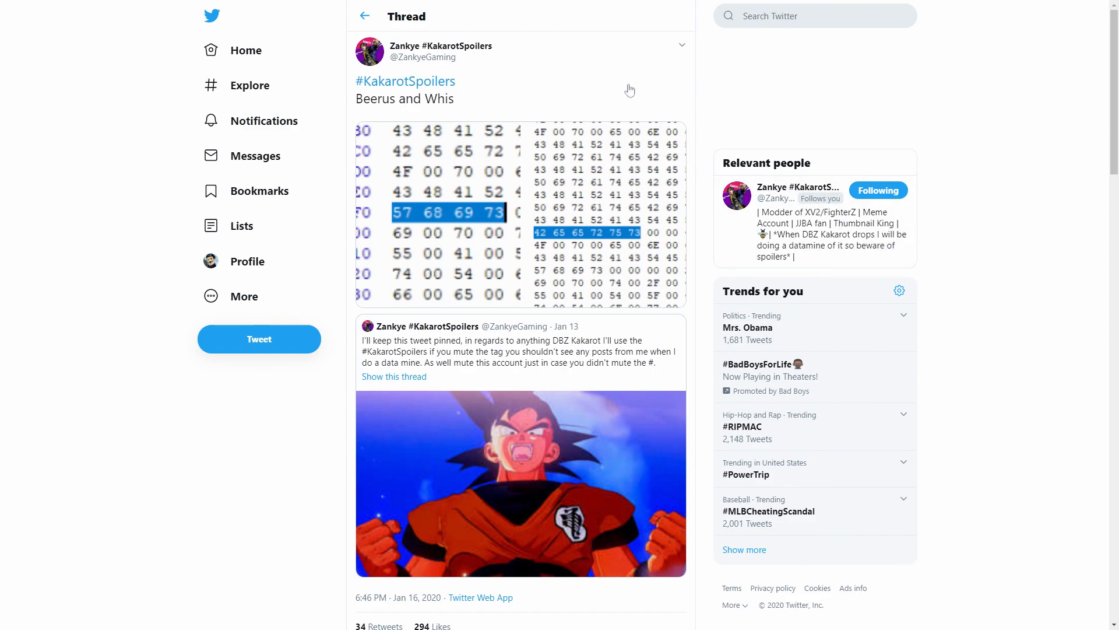
mouse_move(595, 73)
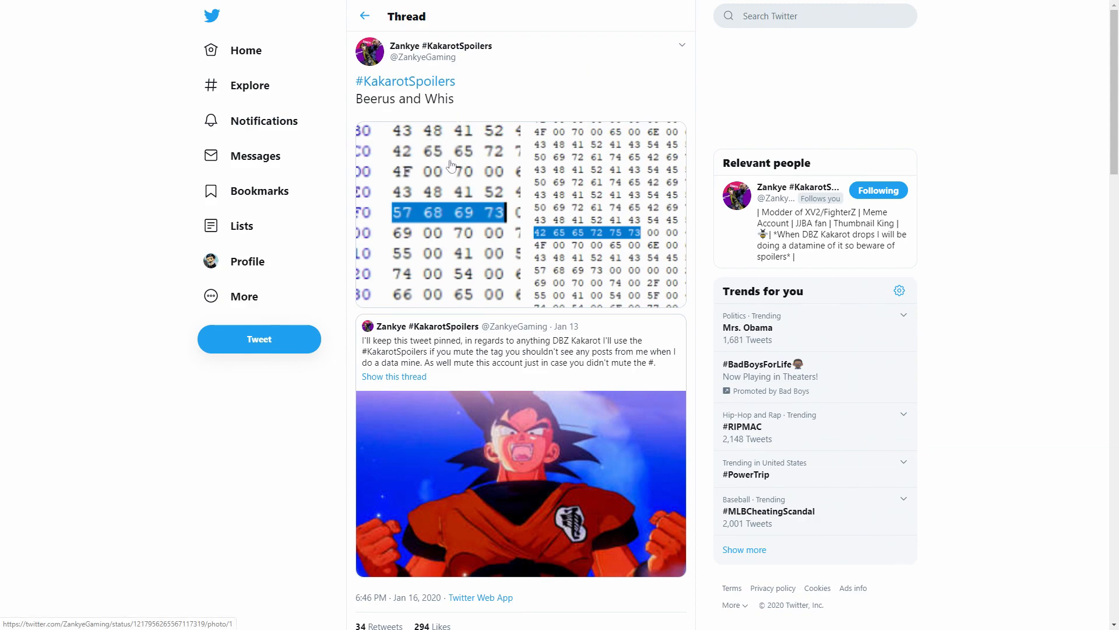
mouse_move(473, 157)
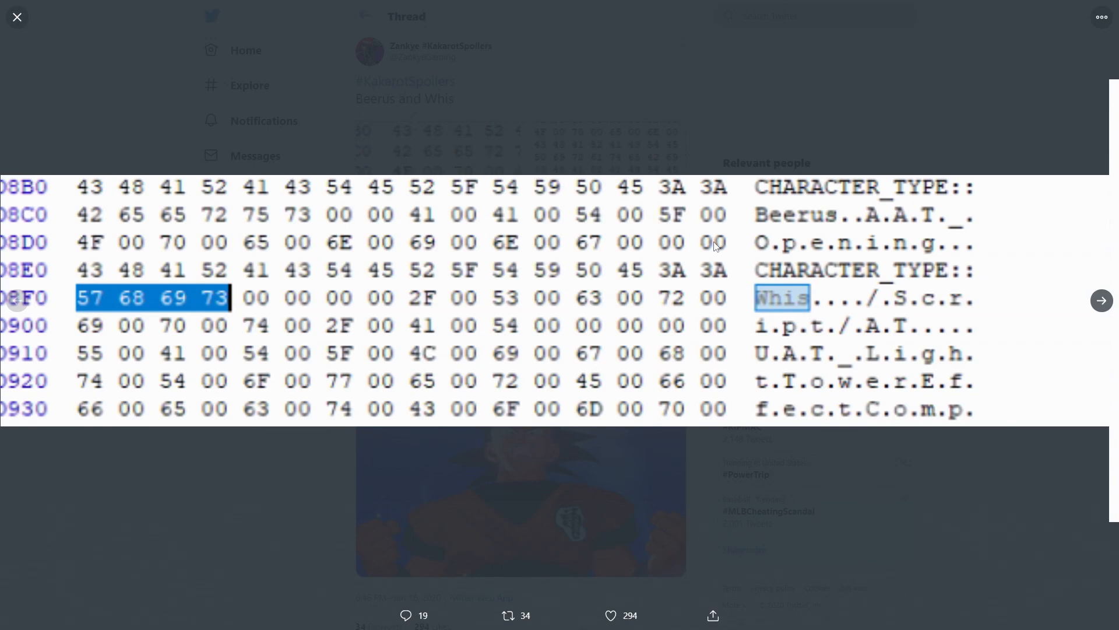
mouse_move(811, 313)
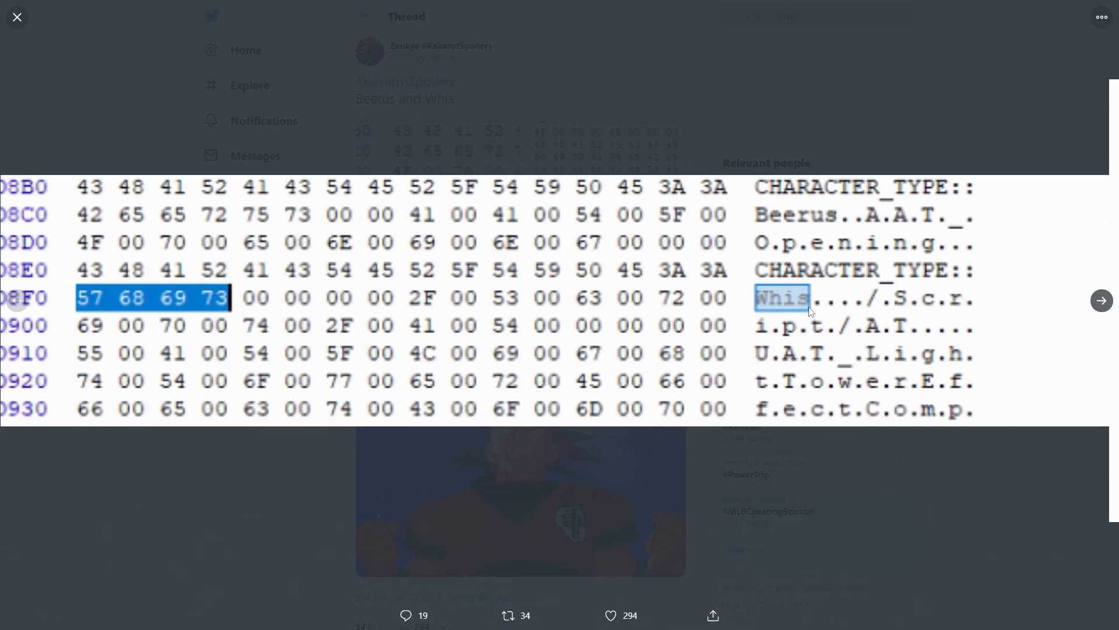
mouse_move(1097, 273)
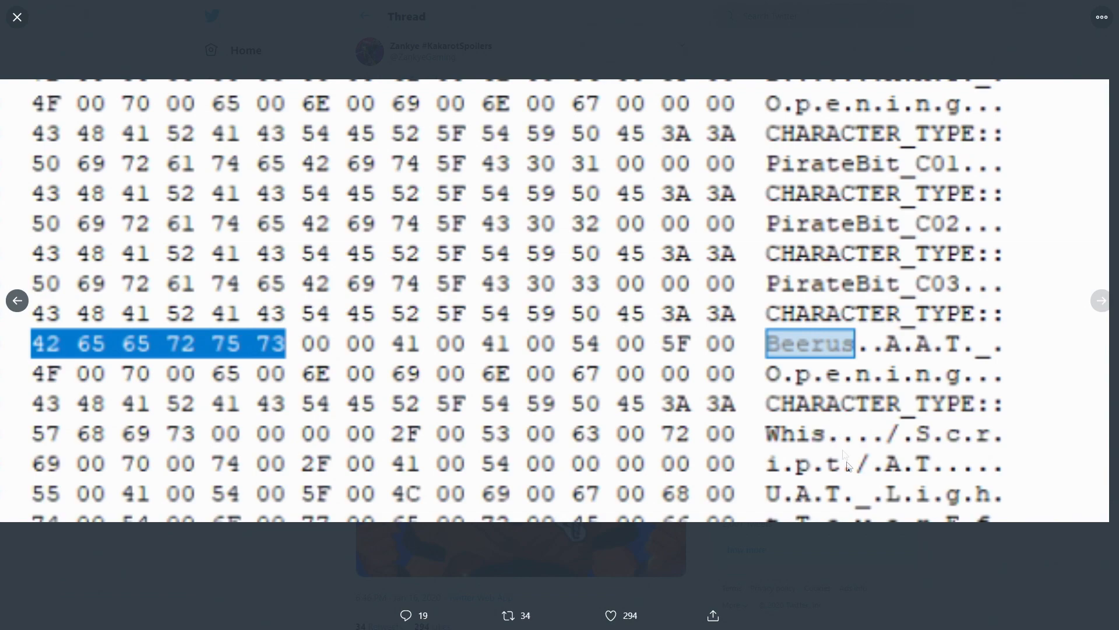
mouse_move(867, 538)
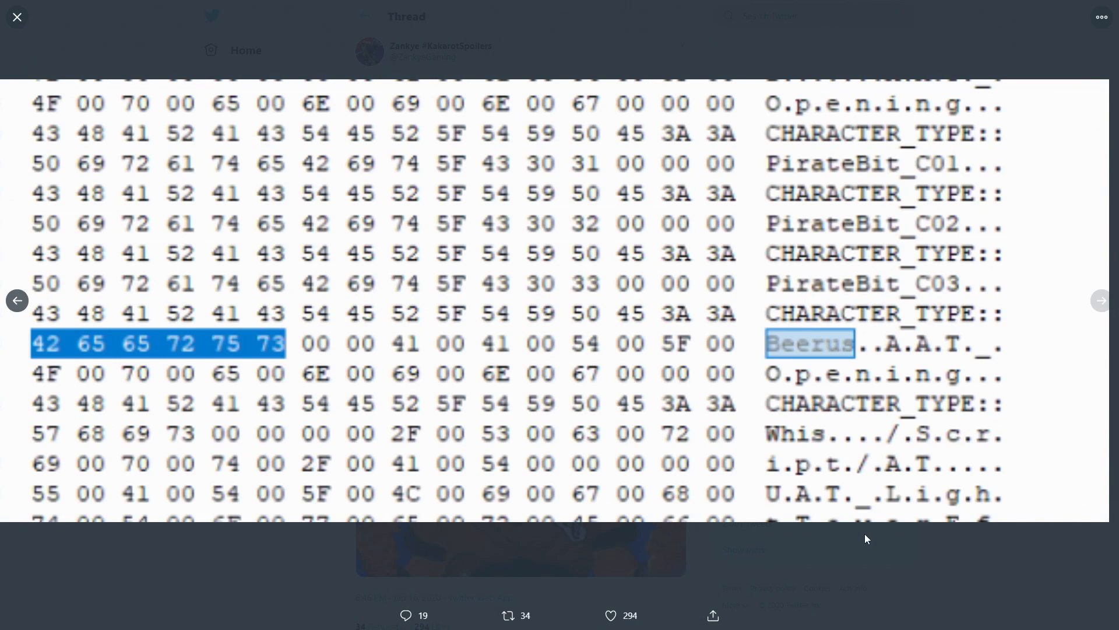
Step back to the first hex-dump image with the Whis entry highlighted
left_click(18, 18)
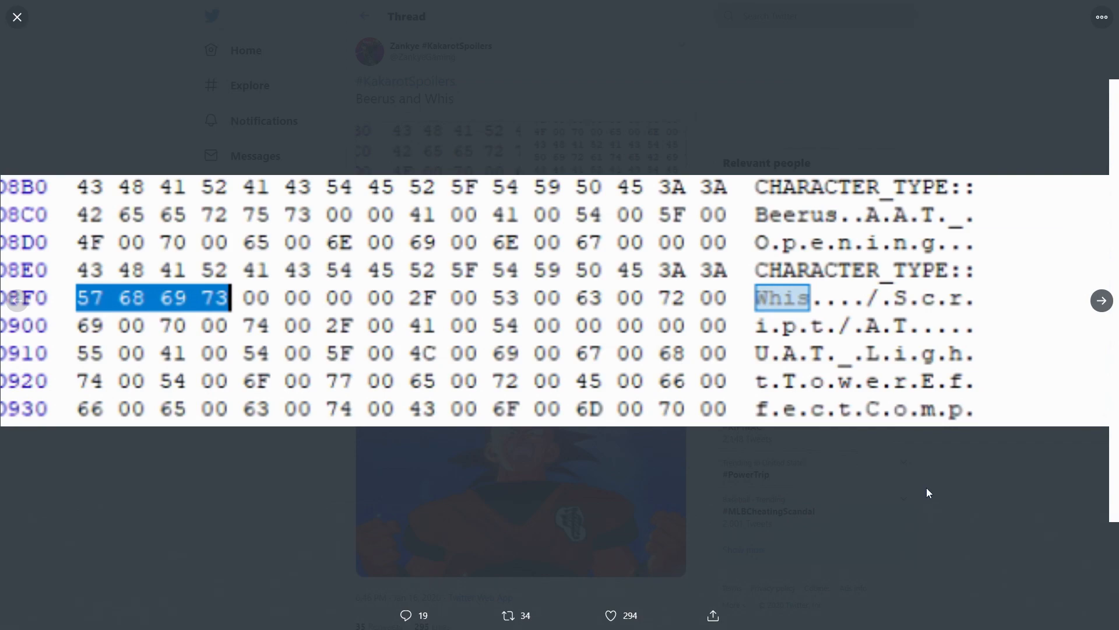
Close the full-size image viewer and return to the Beerus and Whis thread
left_click(16, 16)
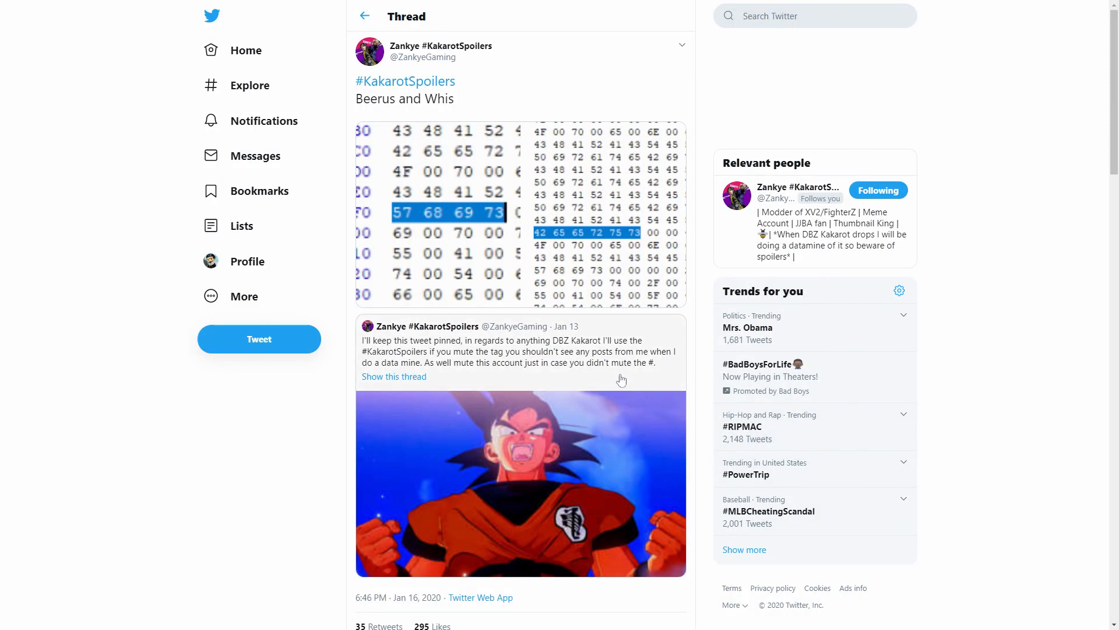